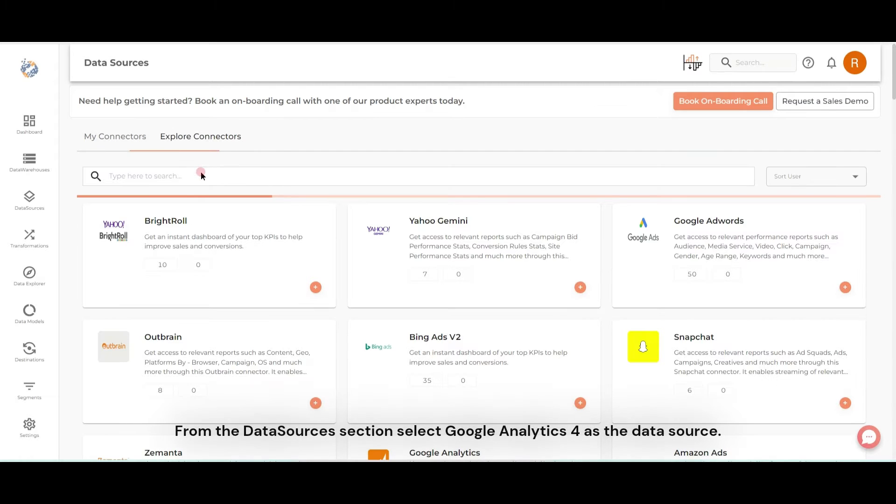
Step: Search the connectors for Google Analytics 4 and open its connector card
type("g")
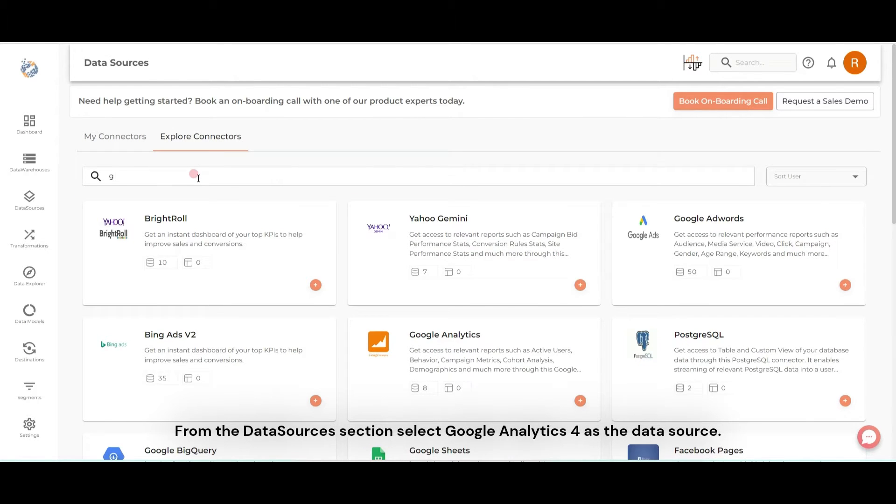
scroll("down", 3)
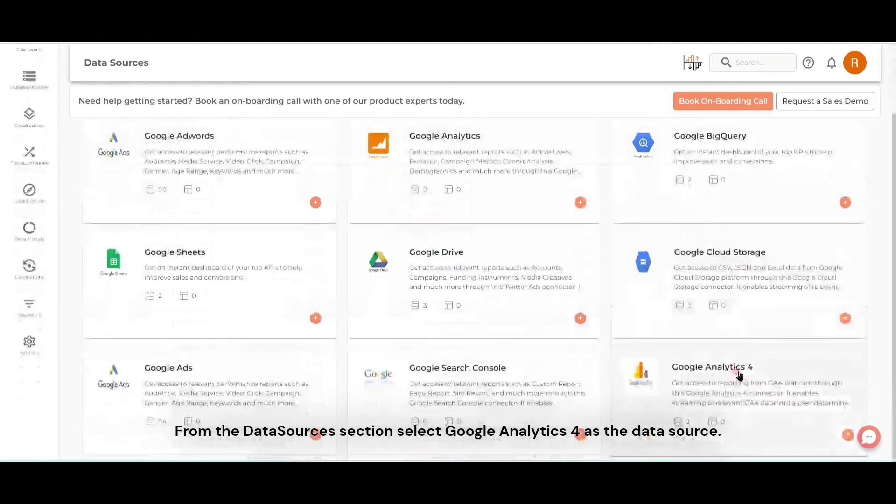
left_click(730, 378)
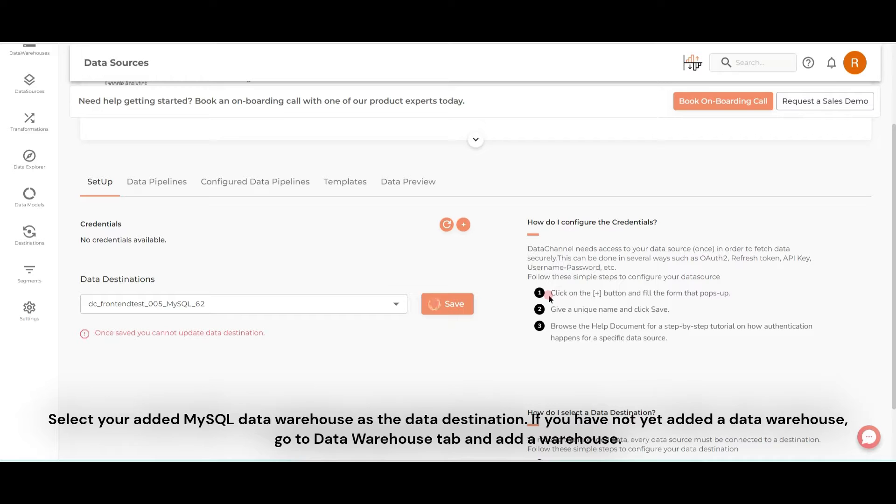
Step: Save the MySQL warehouse as the destination and start adding new credentials
left_click(447, 304)
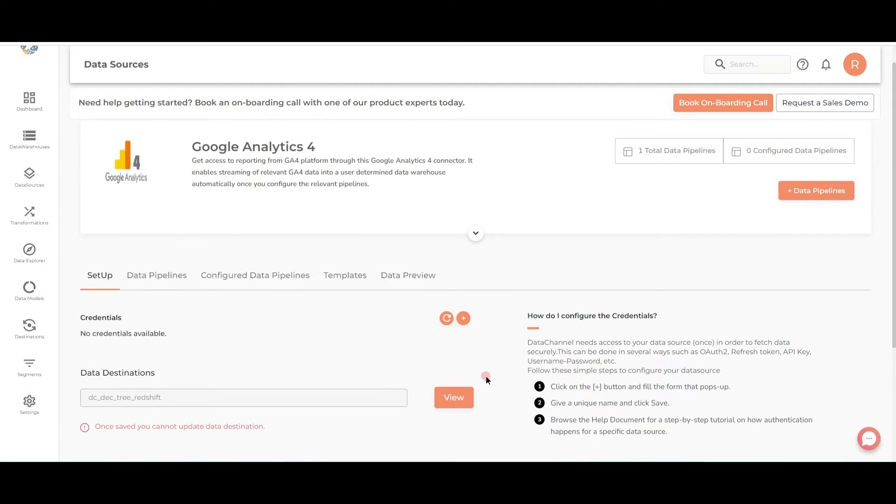
left_click(463, 318)
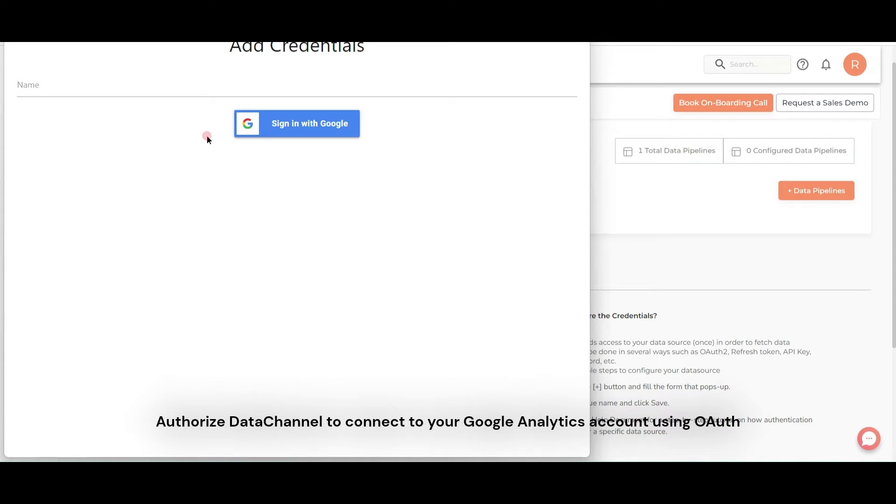
Step: Name the credential 'Demo Creds' and authorise it via Google sign-in, allowing Analytics access
left_click(47, 85)
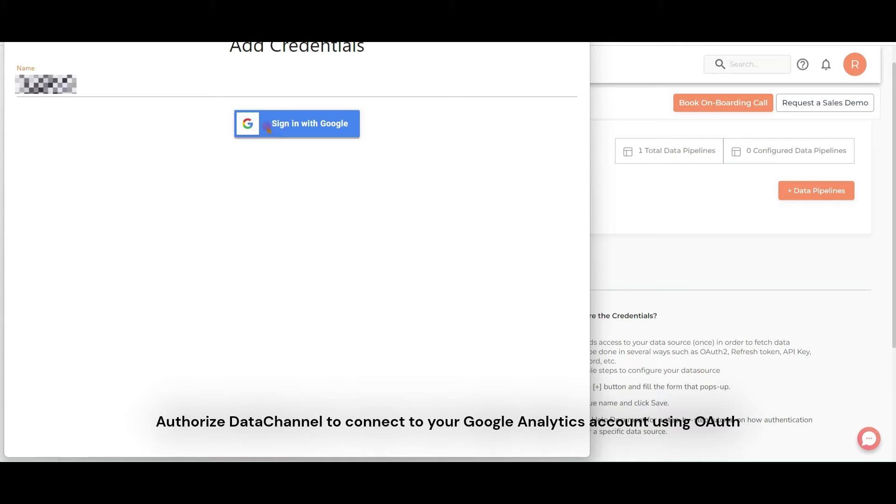
left_click(297, 124)
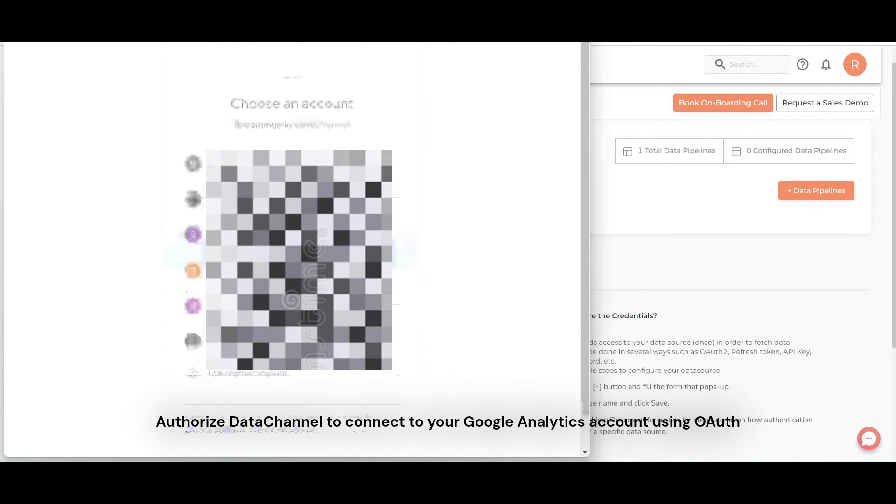
left_click(193, 234)
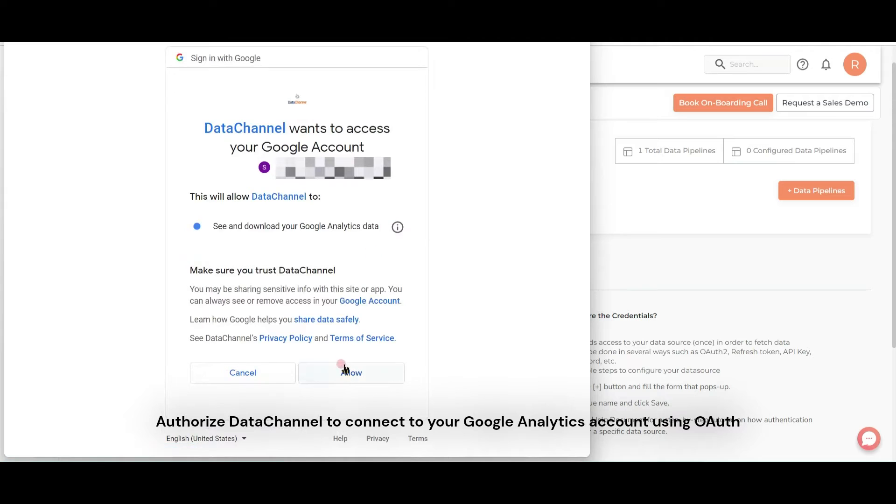
left_click(351, 373)
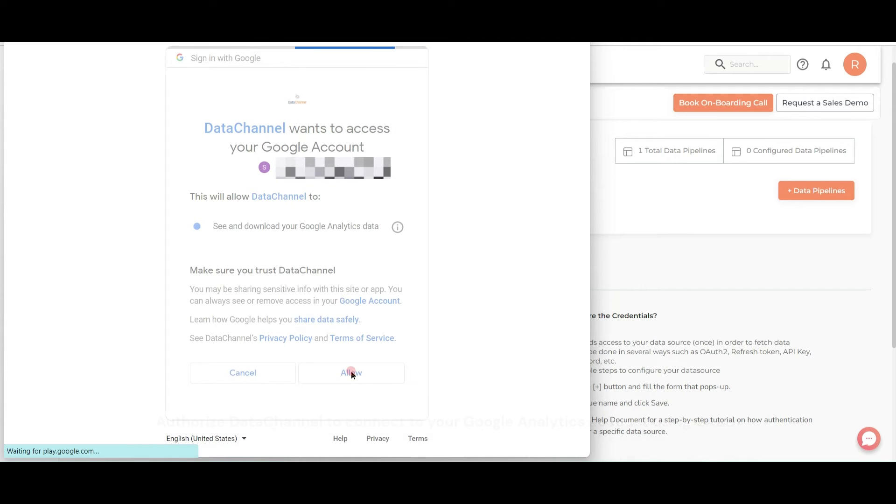
left_click(351, 373)
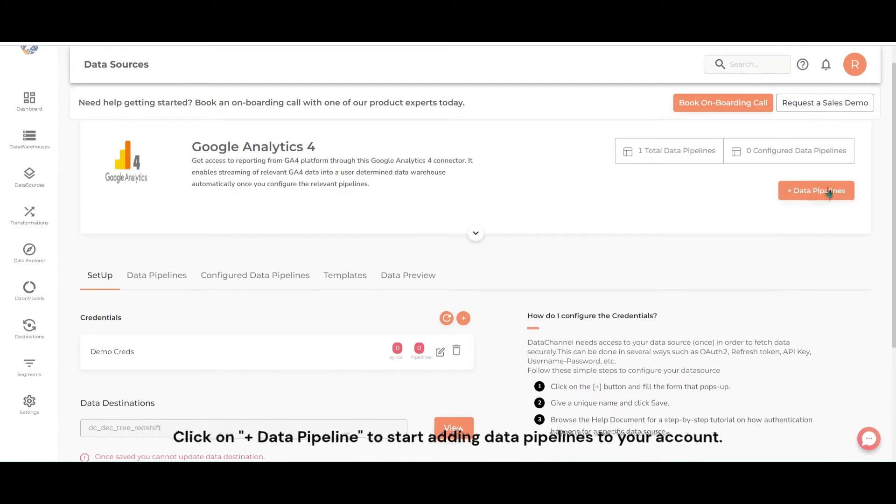
Step: Create a new data pipeline using the Demo Creds credential and continue to pipeline selection
left_click(816, 191)
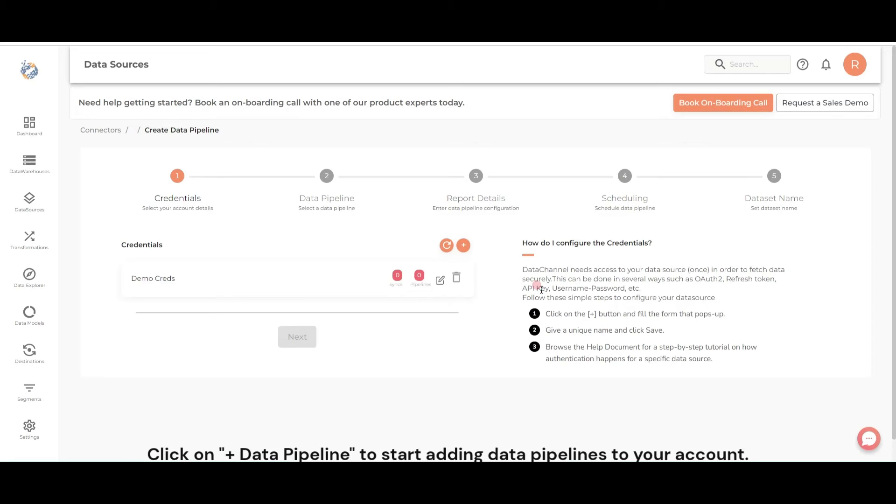
left_click(153, 279)
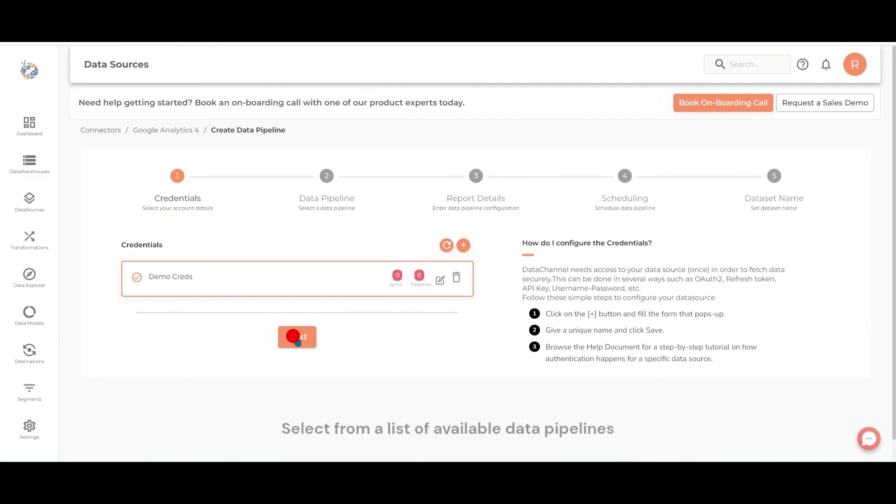
left_click(297, 337)
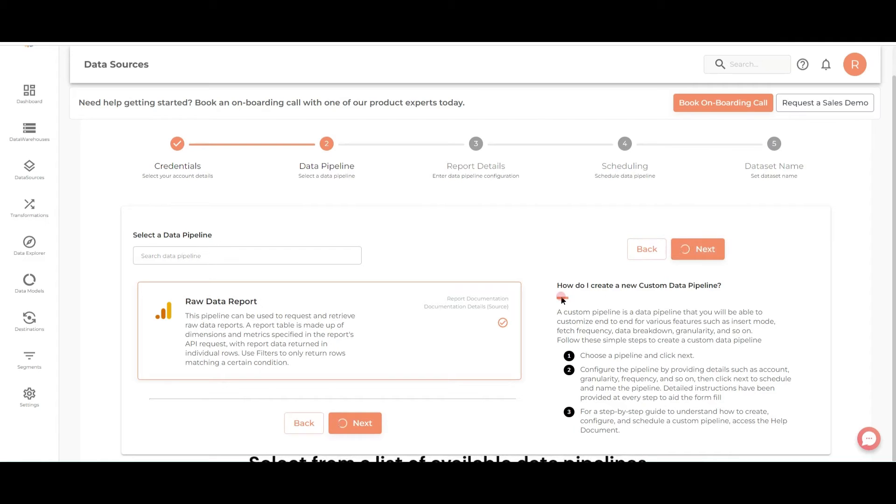
Step: Set Number Of Days to 7 in Raw Data Report details and validate the configuration
left_click(355, 423)
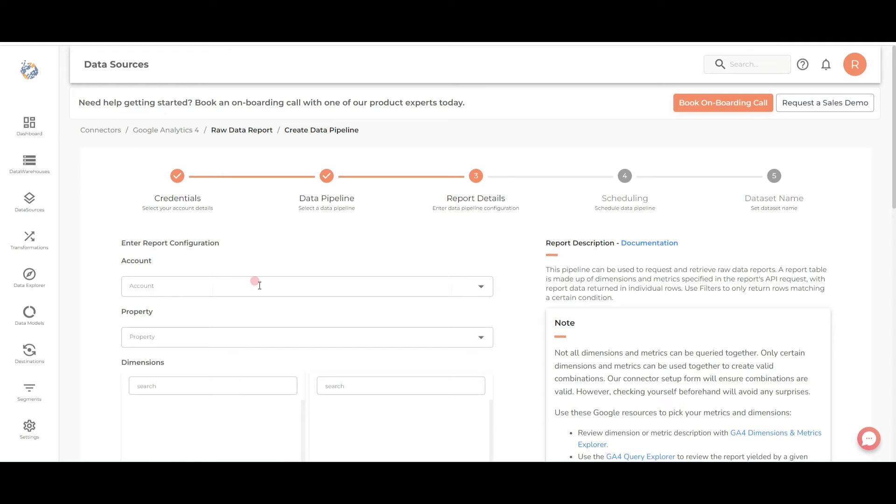
scroll("down", 3)
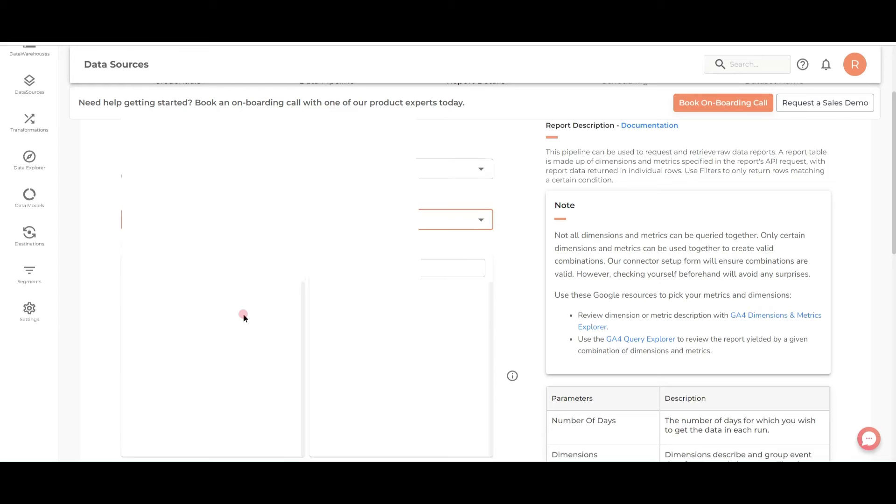
scroll("down", 3)
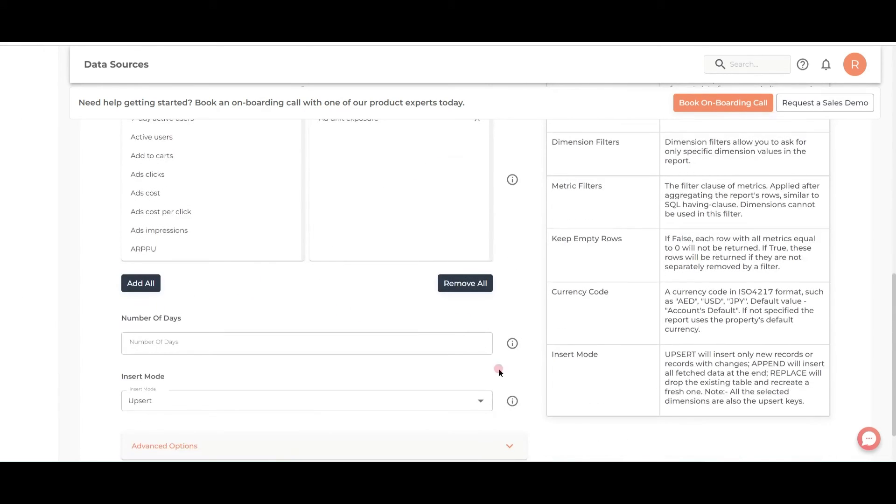
type("7")
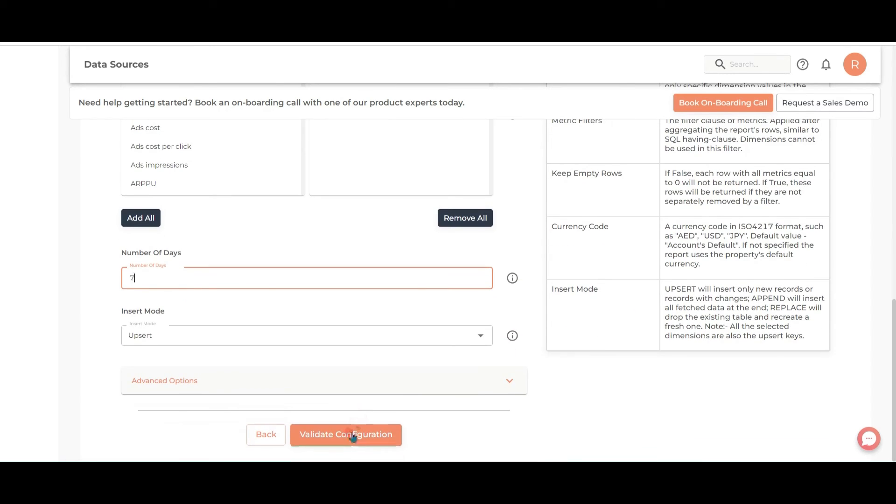
left_click(352, 434)
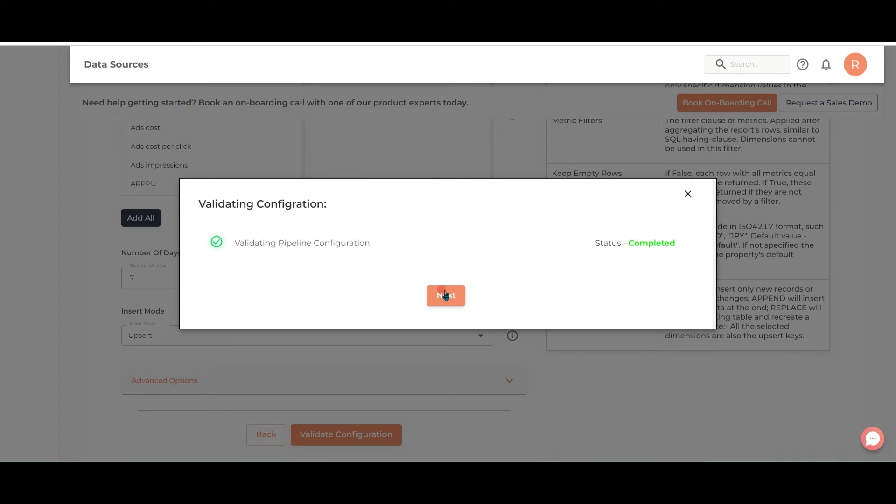
mouse_move(456, 303)
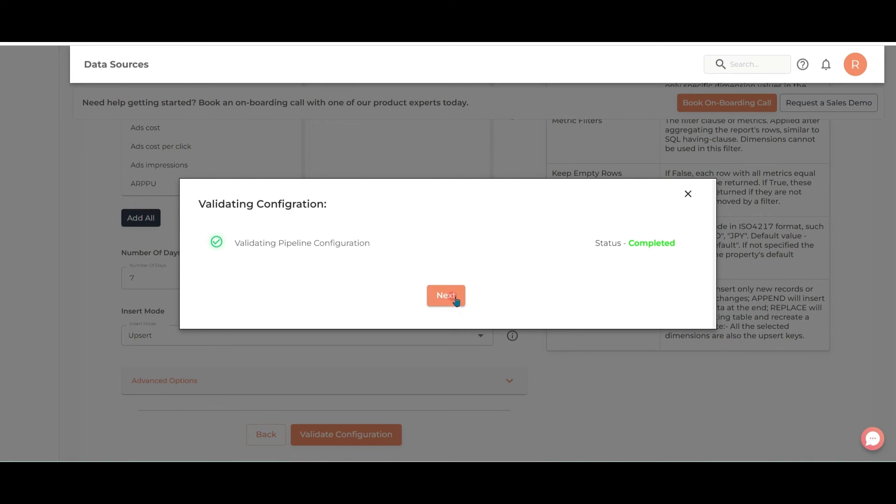
Step: Proceed from the Completed validation dialog to the Scheduling step
left_click(446, 295)
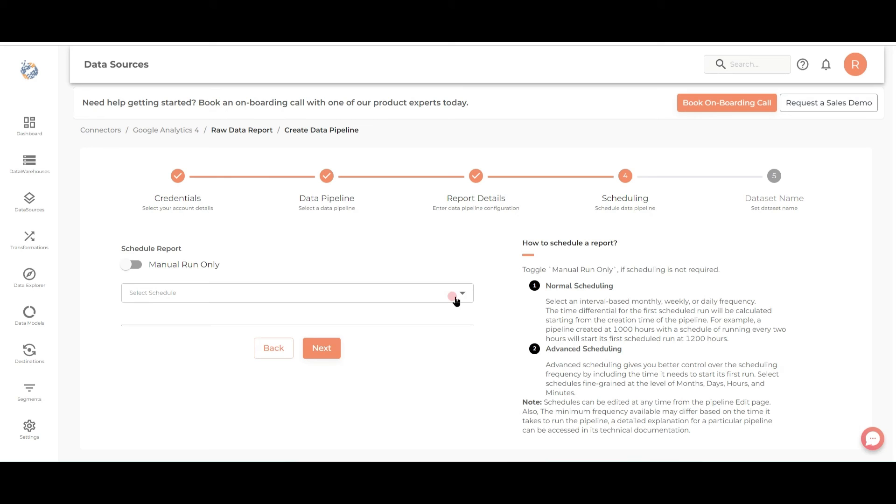